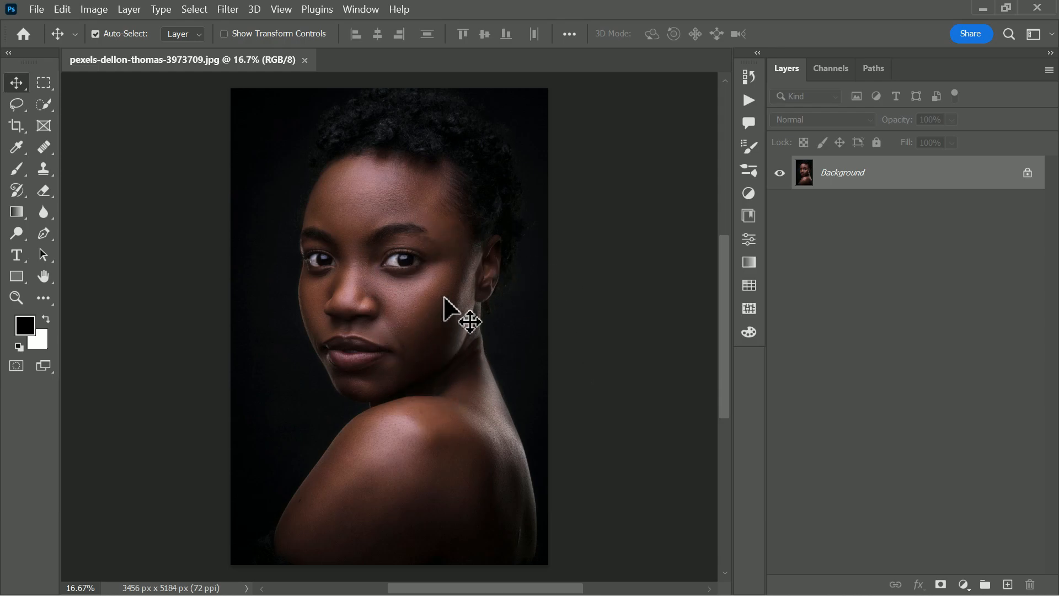
{"action": "mouse_move", "coordinate": [843, 338]}
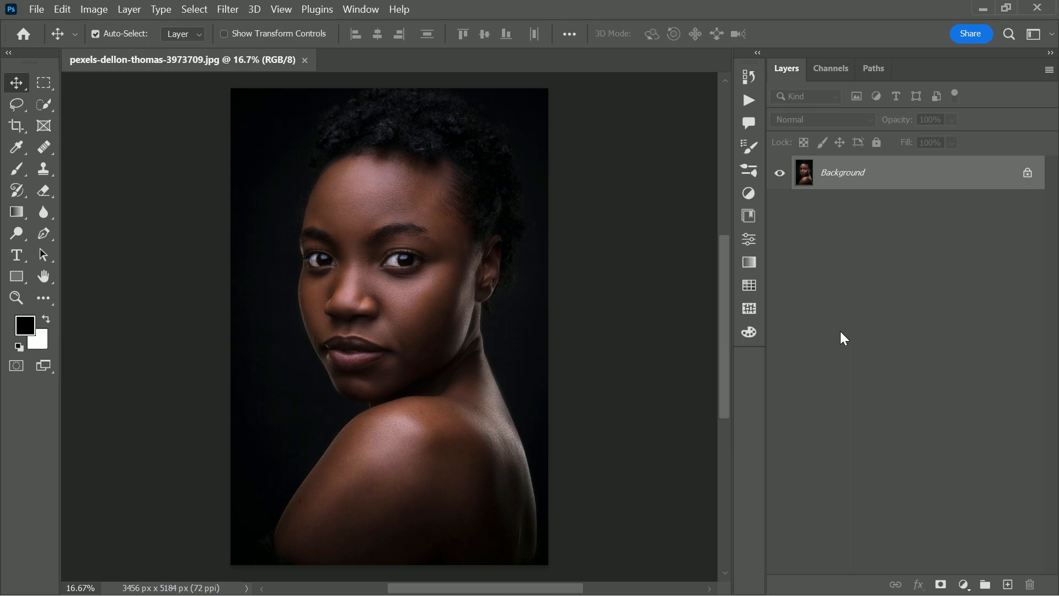
{"action": "mouse_move", "coordinate": [927, 518]}
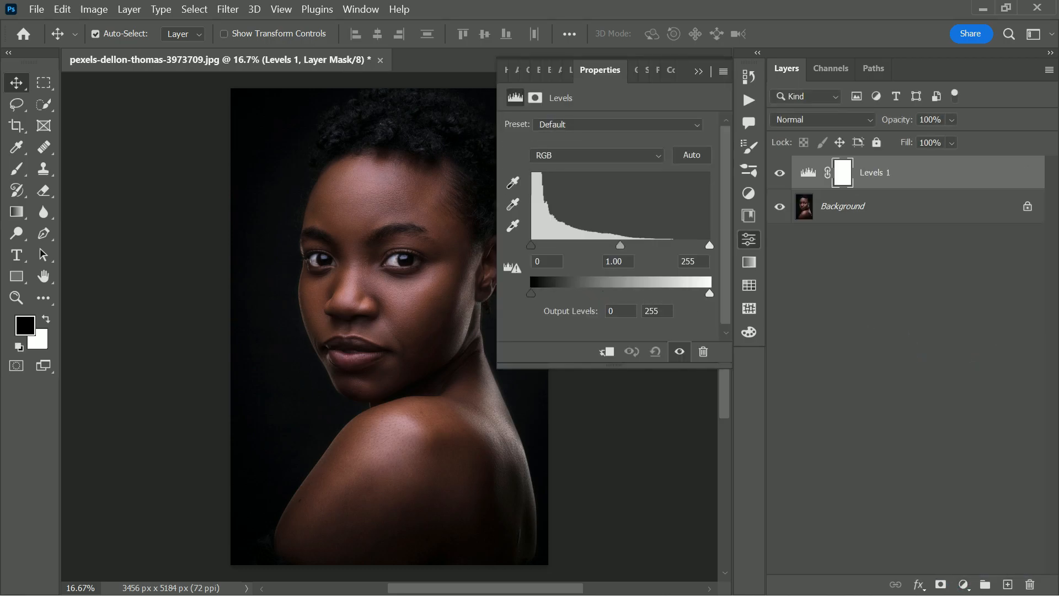
Set the Levels black input to 15, then toggle Levels 1 to compare before and after.
{"action": "left_click_drag", "start_coordinate": [530, 245], "coordinate": [541, 245]}
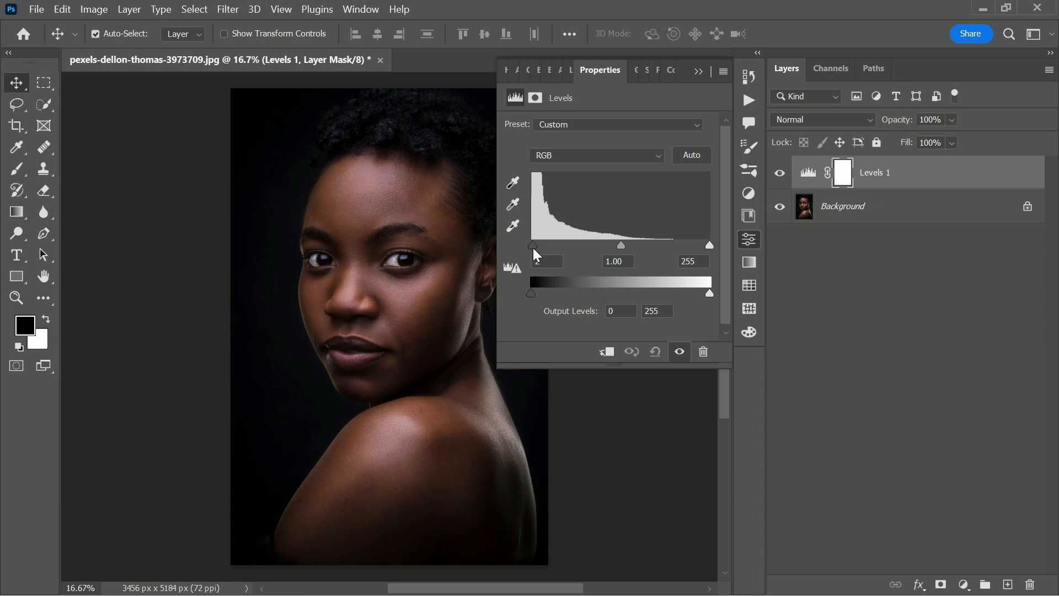
{"action": "left_click_drag", "start_coordinate": [532, 244], "coordinate": [542, 244]}
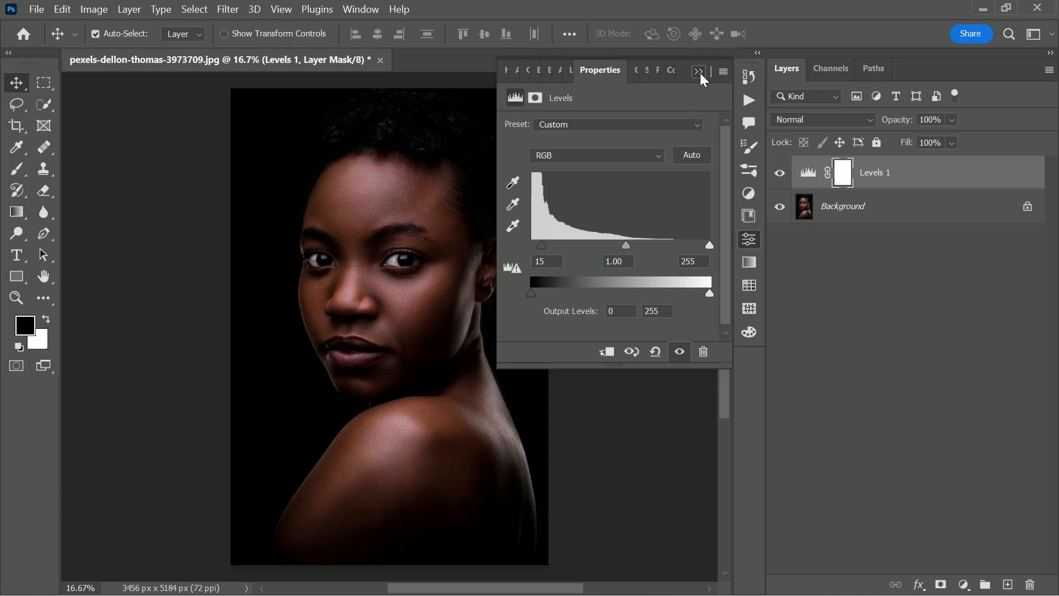
{"action": "left_click", "coordinate": [699, 71]}
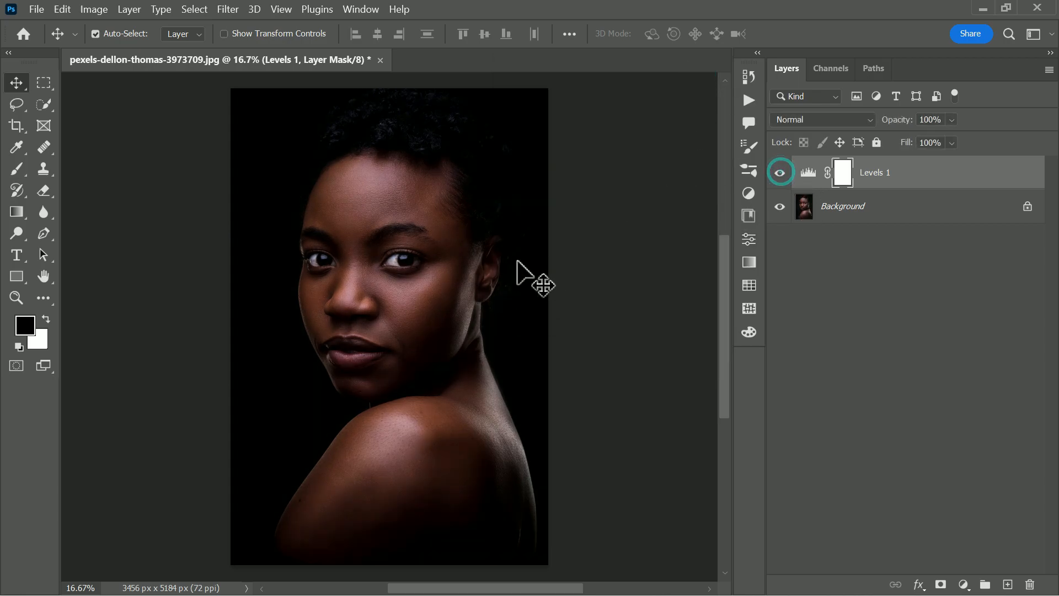
{"action": "left_click", "coordinate": [964, 584]}
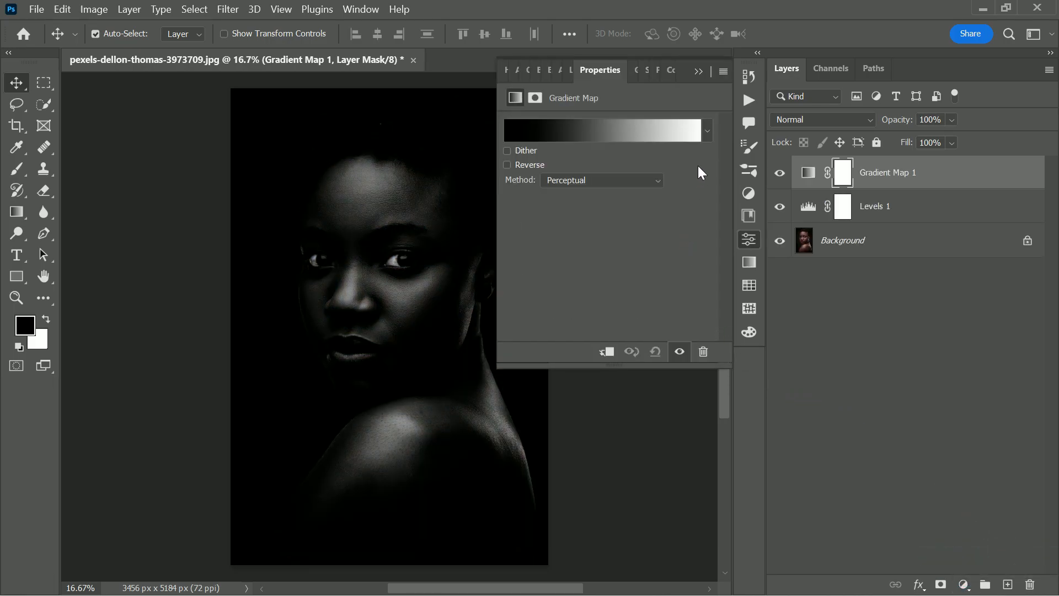
Open the new Gradient Map's black-to-white gradient in the Gradient Editor.
{"action": "left_click", "coordinate": [822, 119]}
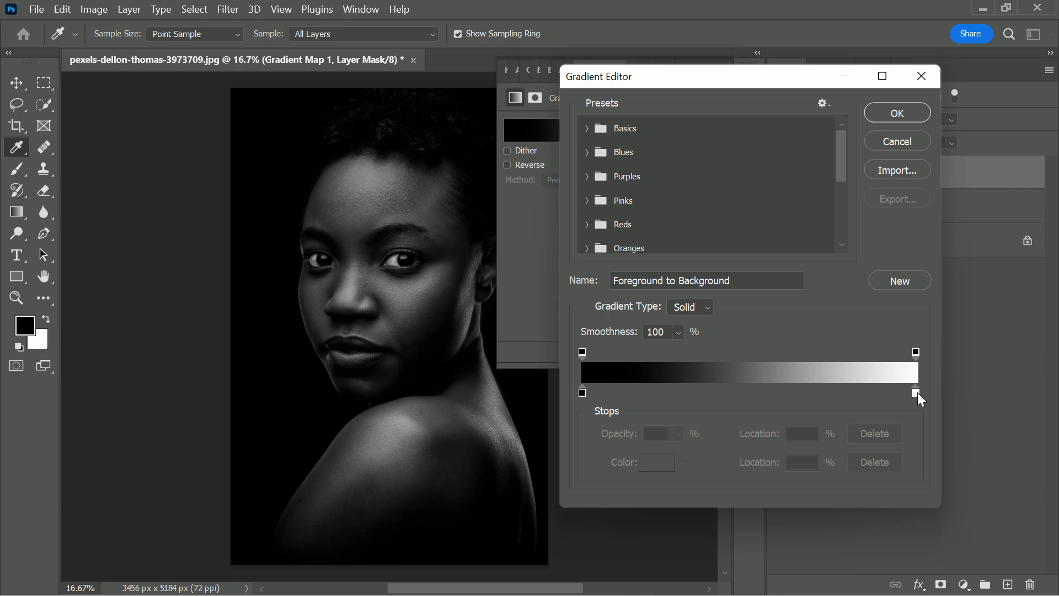
Recolour the gradient's light stop to cyan #18f7df and move it to 56%.
{"action": "left_click", "coordinate": [656, 462]}
{"action": "type", "text": "18f7ab"}
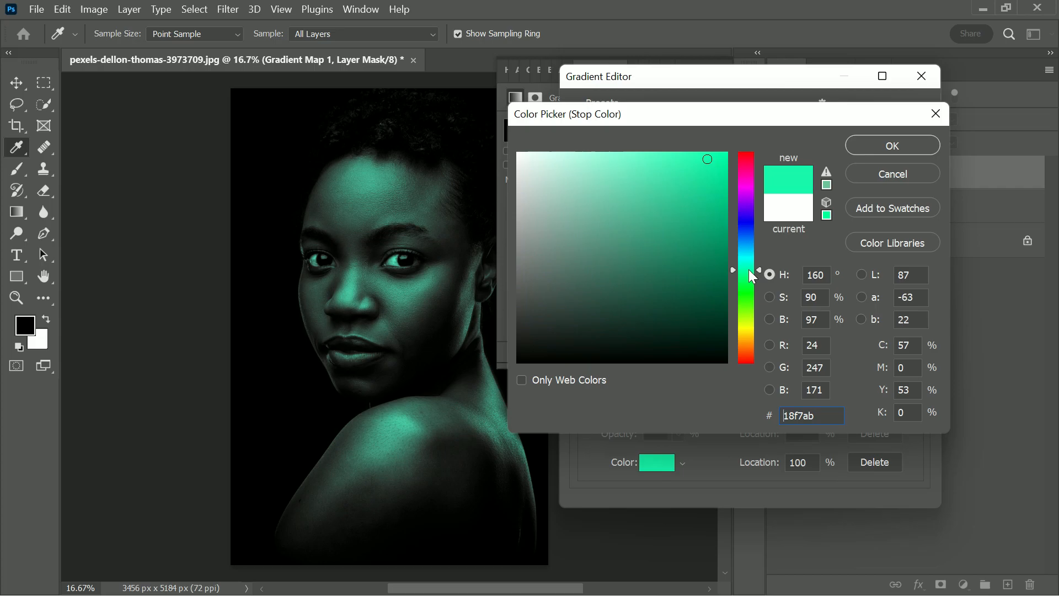
{"action": "left_click_drag", "start_coordinate": [746, 275], "coordinate": [745, 263]}
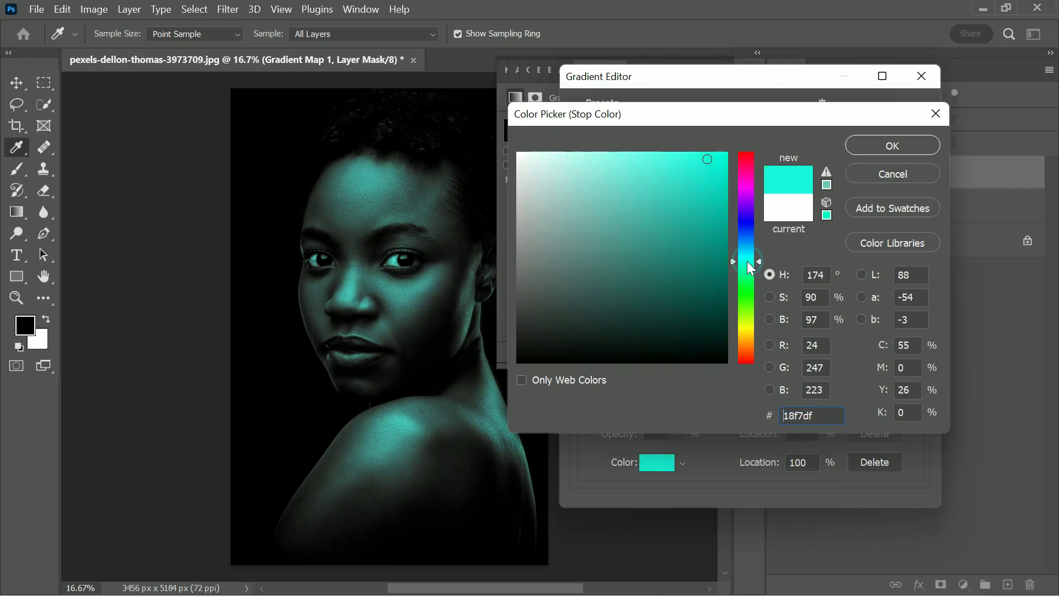
{"action": "left_click", "coordinate": [891, 145]}
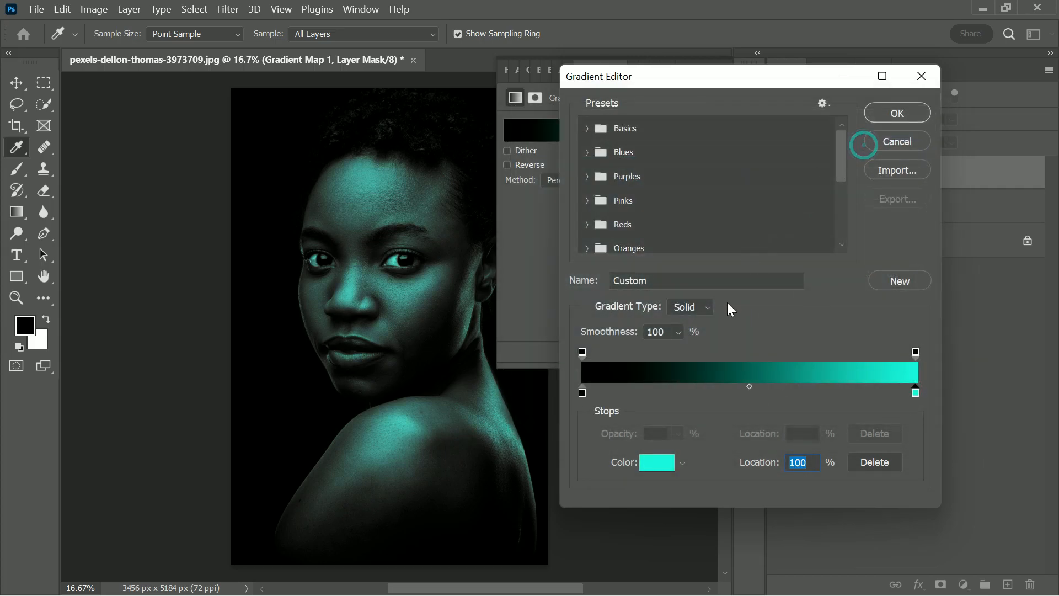
{"action": "left_click_drag", "start_coordinate": [915, 392], "coordinate": [897, 392]}
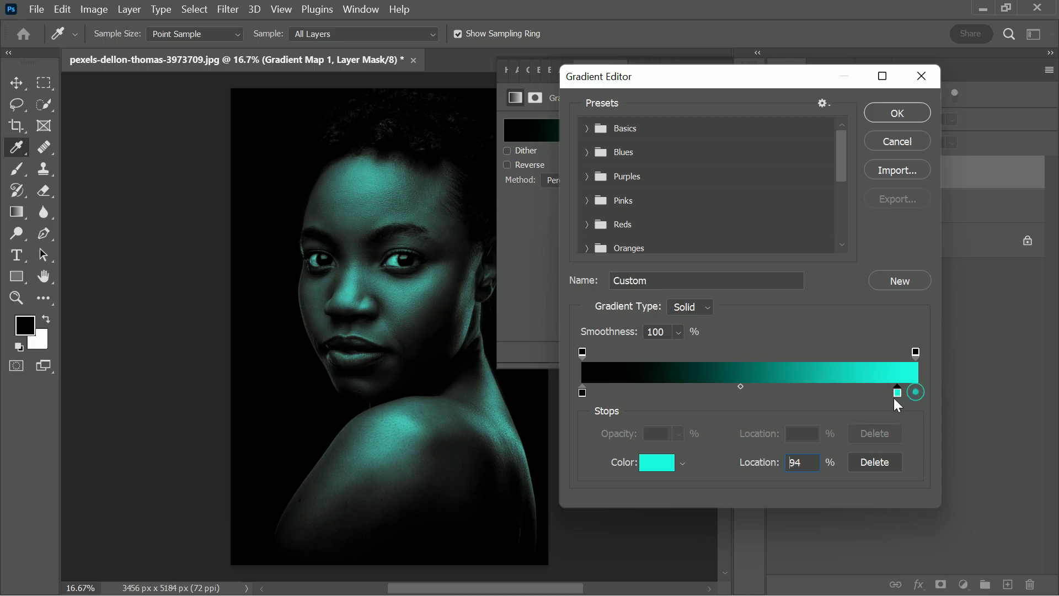
{"action": "left_click_drag", "start_coordinate": [897, 392], "coordinate": [814, 392]}
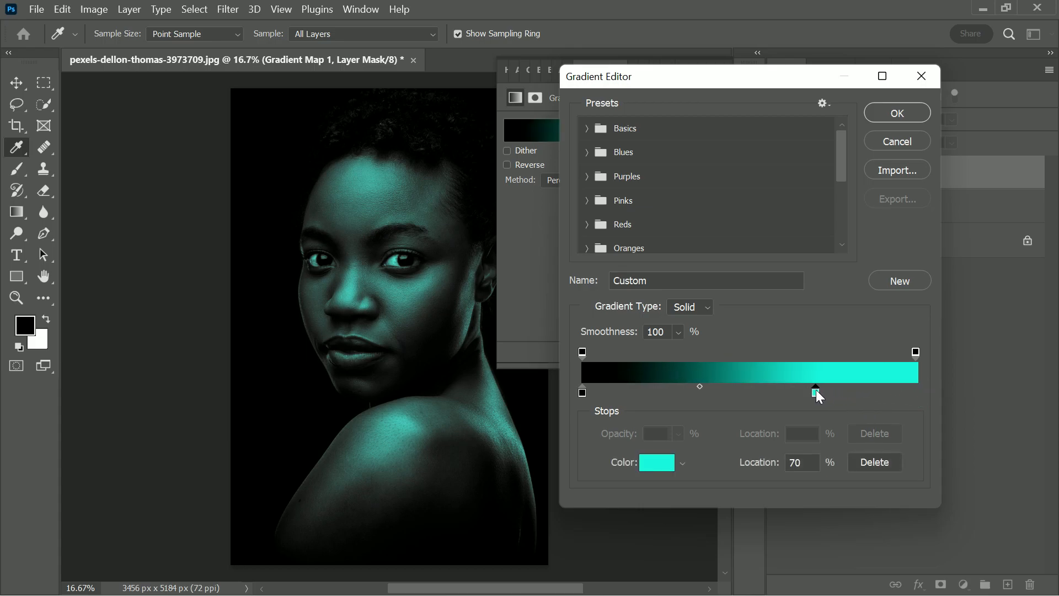
{"action": "left_click_drag", "start_coordinate": [815, 391], "coordinate": [768, 392]}
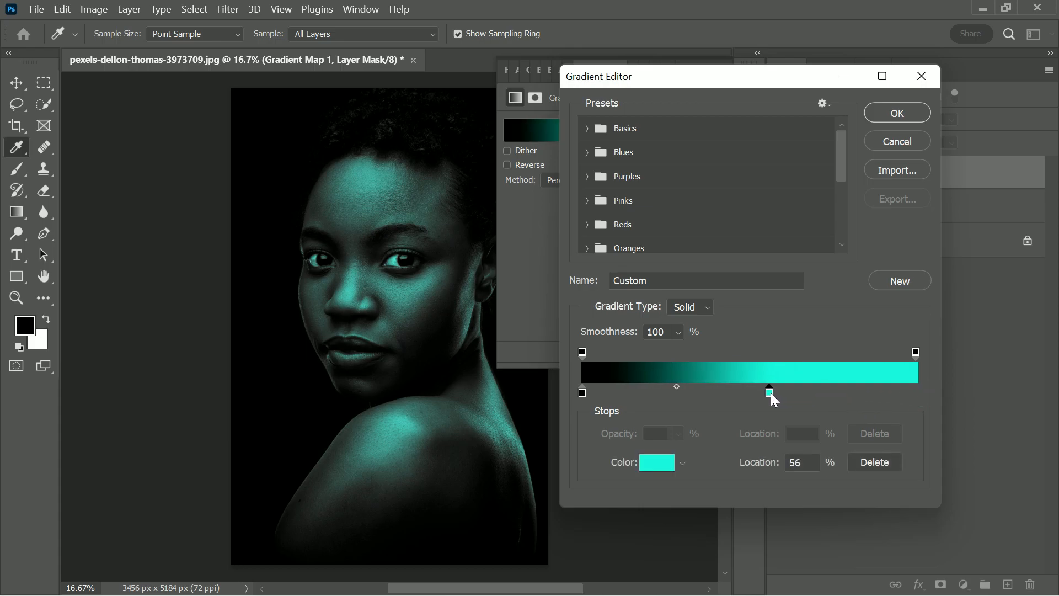
{"action": "left_click_drag", "start_coordinate": [769, 391], "coordinate": [770, 391]}
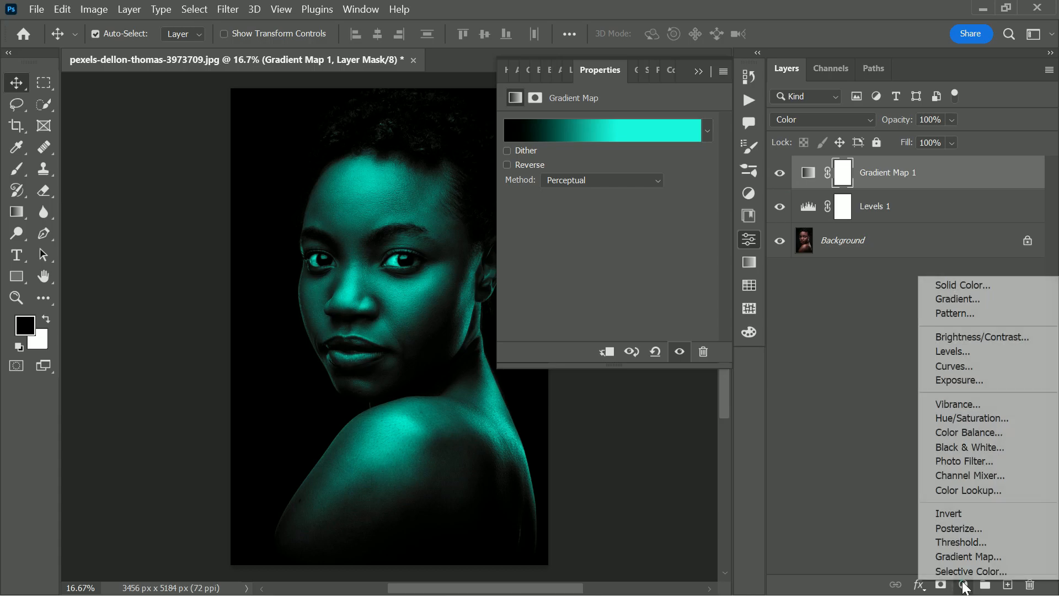
Add a second Gradient Map blended as Color and open its gradient for editing.
{"action": "left_click", "coordinate": [968, 557]}
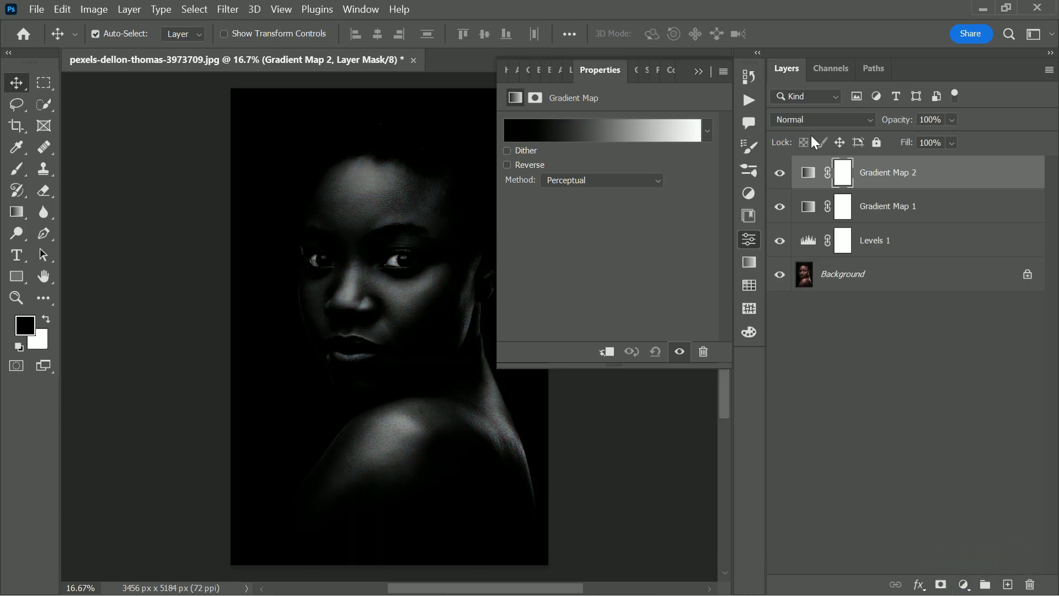
{"action": "left_click", "coordinate": [821, 119]}
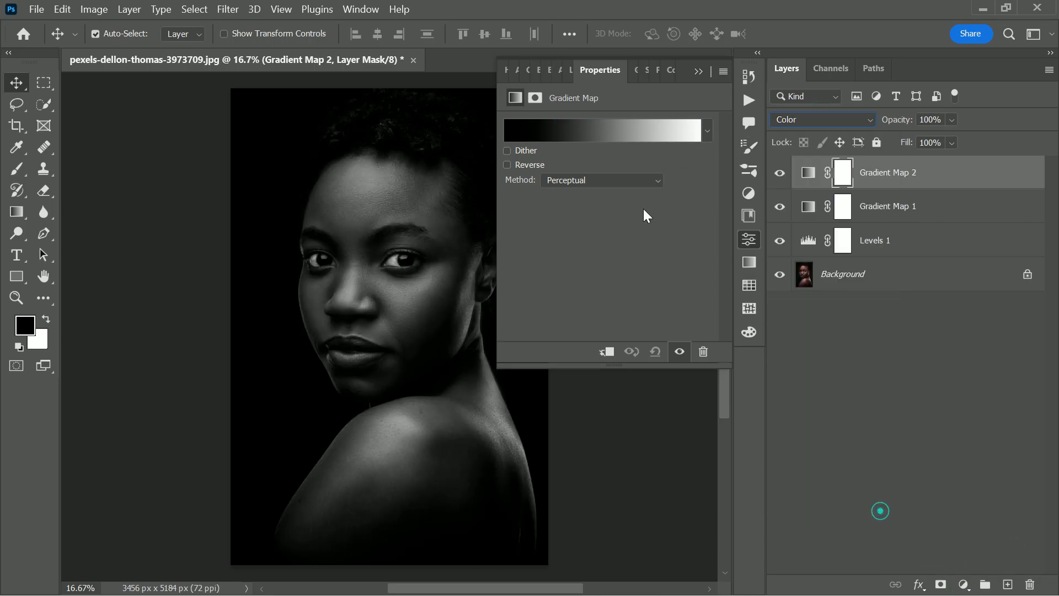
{"action": "left_click", "coordinate": [601, 130]}
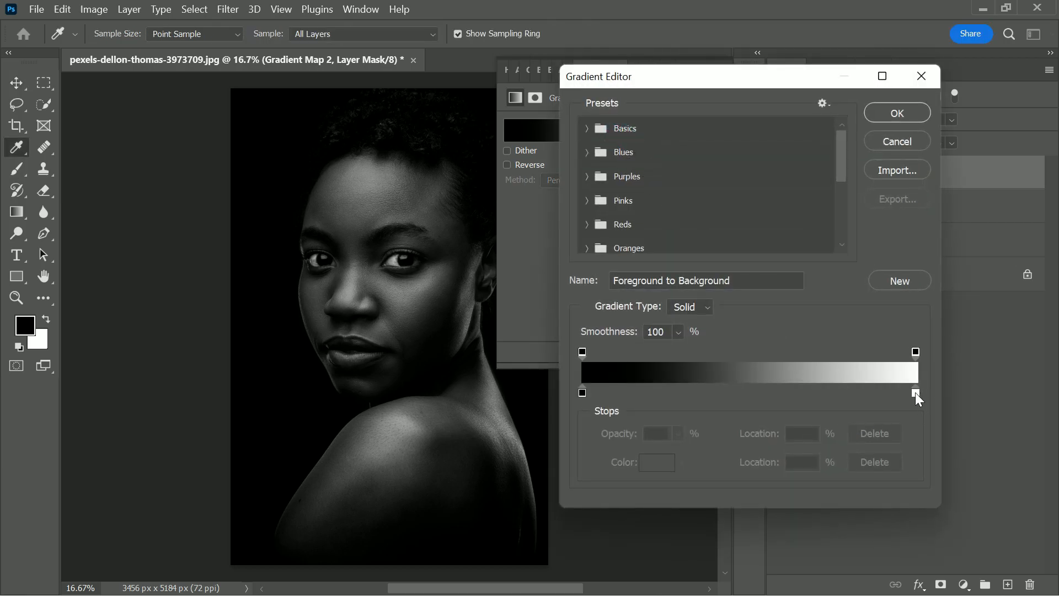
Make Gradient Map 2 run from black to red, with the red stop at 50%.
{"action": "left_click", "coordinate": [916, 394]}
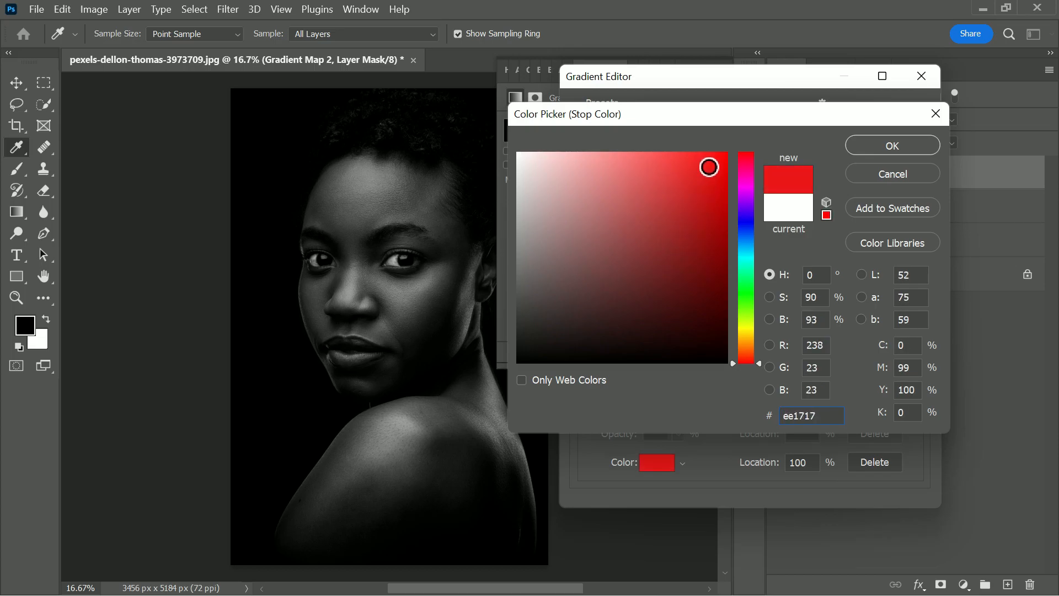
{"action": "left_click", "coordinate": [702, 158]}
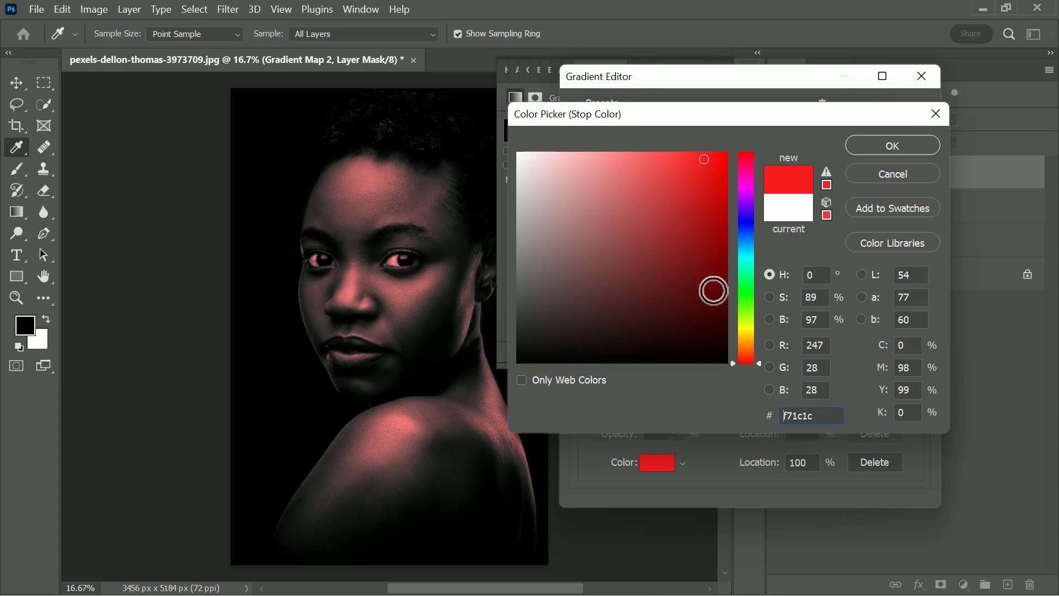
{"action": "left_click_drag", "start_coordinate": [713, 291], "coordinate": [719, 330]}
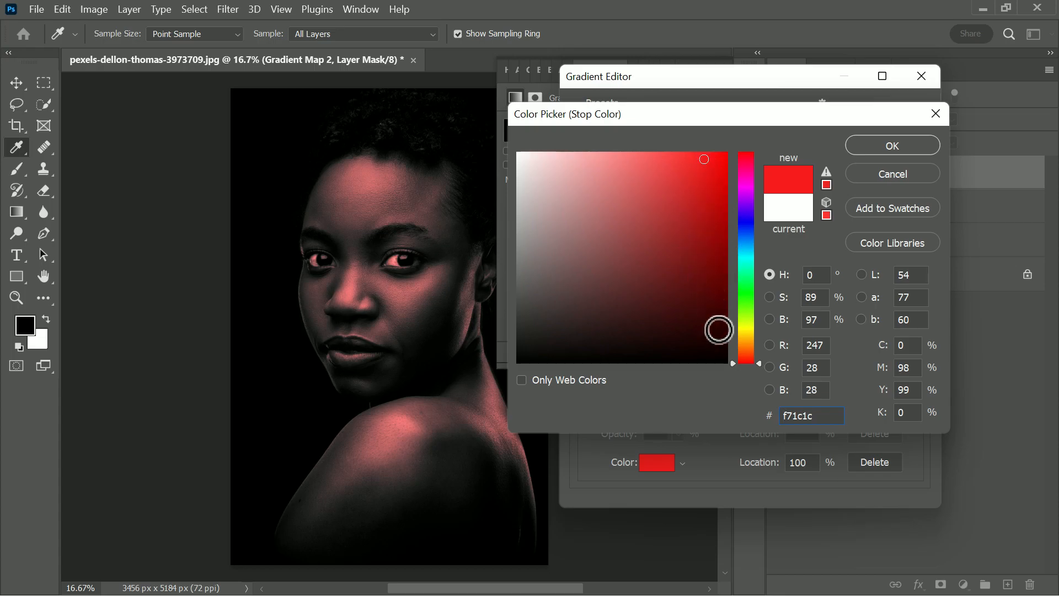
{"action": "left_click", "coordinate": [891, 145]}
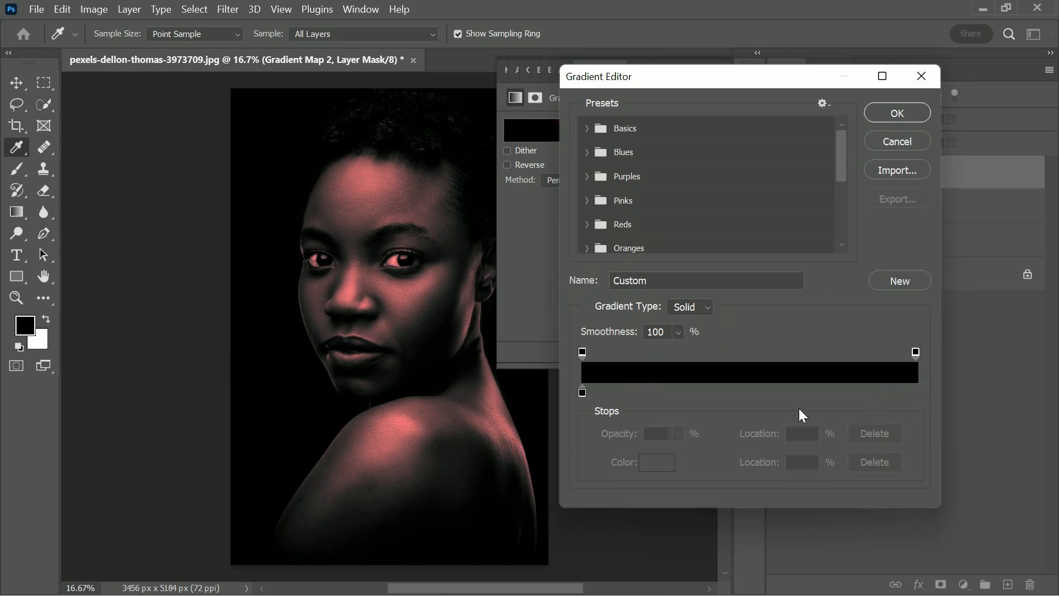
{"action": "left_click", "coordinate": [762, 392]}
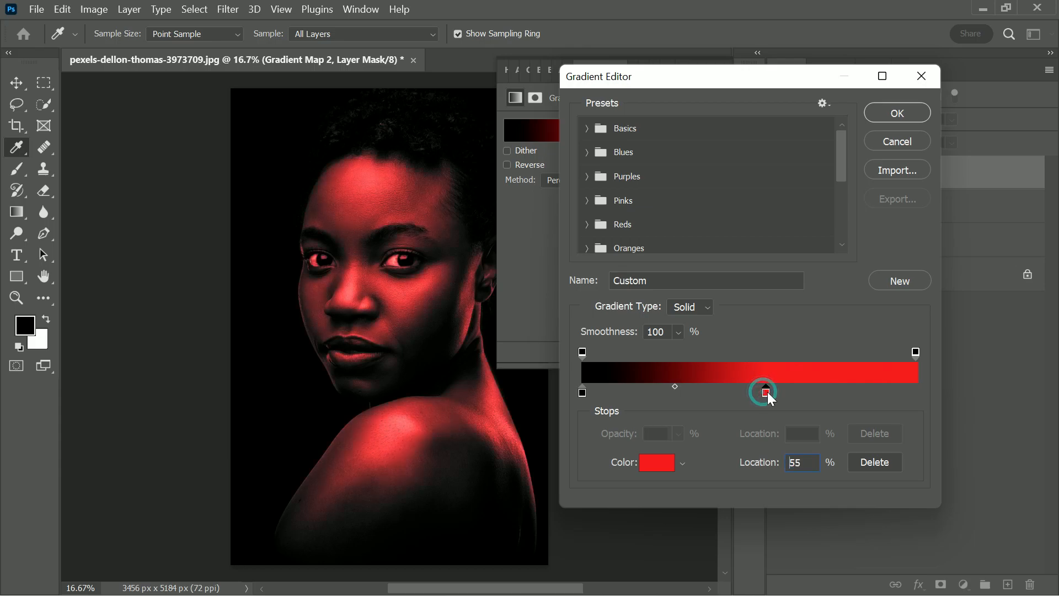
{"action": "left_click_drag", "start_coordinate": [765, 392], "coordinate": [749, 393]}
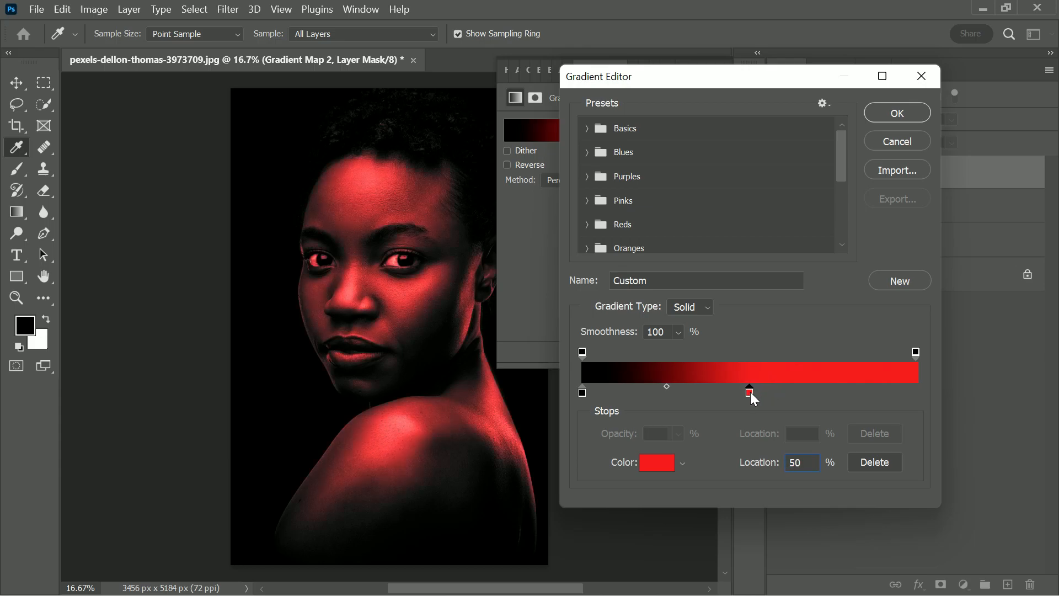
{"action": "left_click", "coordinate": [897, 112]}
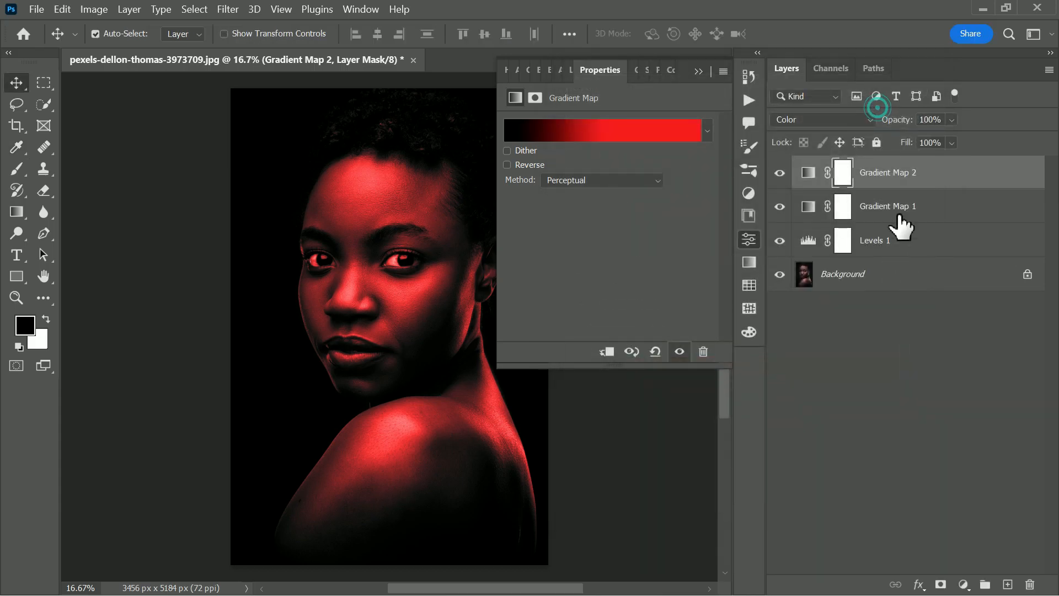
Mask Gradient Map 2 with a black-to-white gradient so the face splits cyan and red.
{"action": "left_click", "coordinate": [842, 172]}
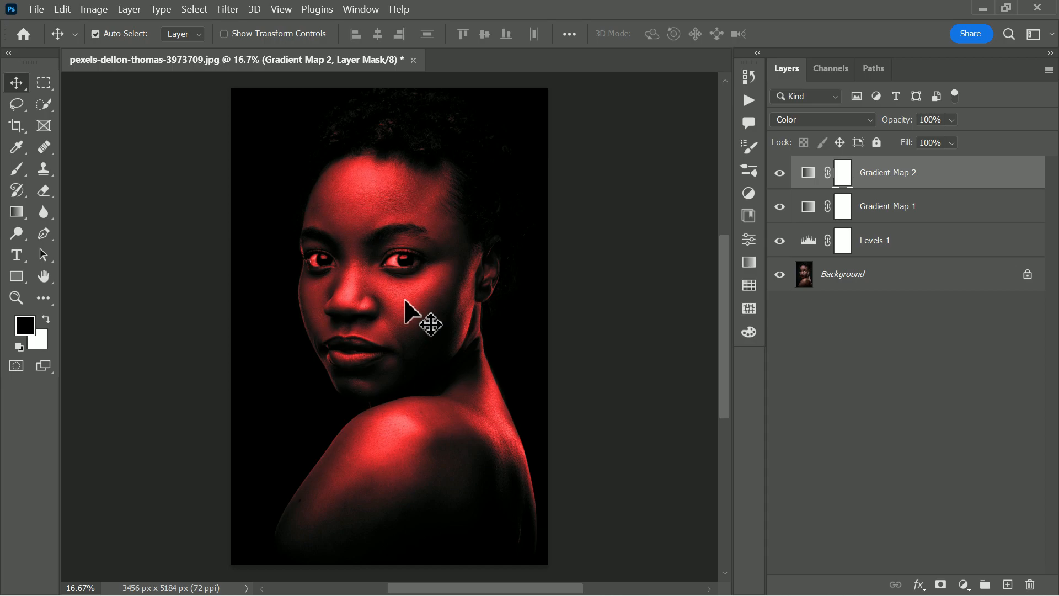
{"action": "left_click", "coordinate": [16, 212]}
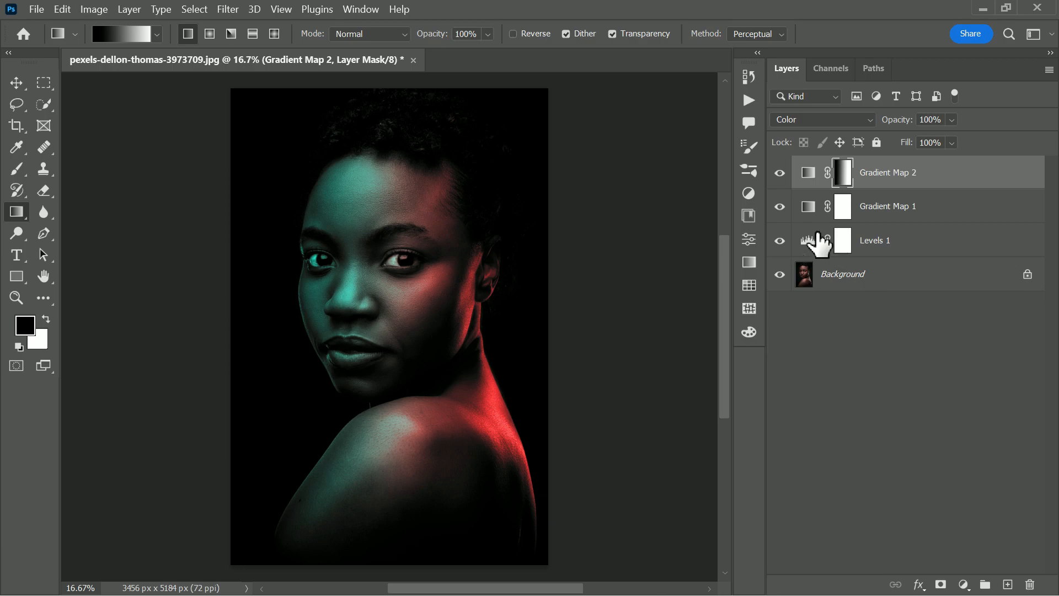
{"action": "left_click", "coordinate": [779, 205]}
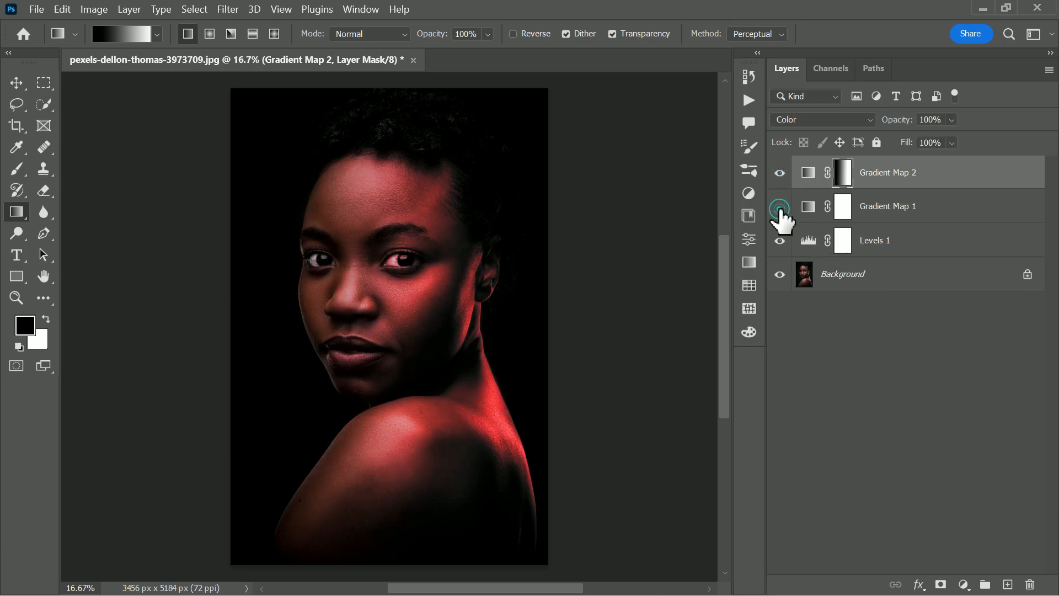
{"action": "left_click", "coordinate": [779, 209]}
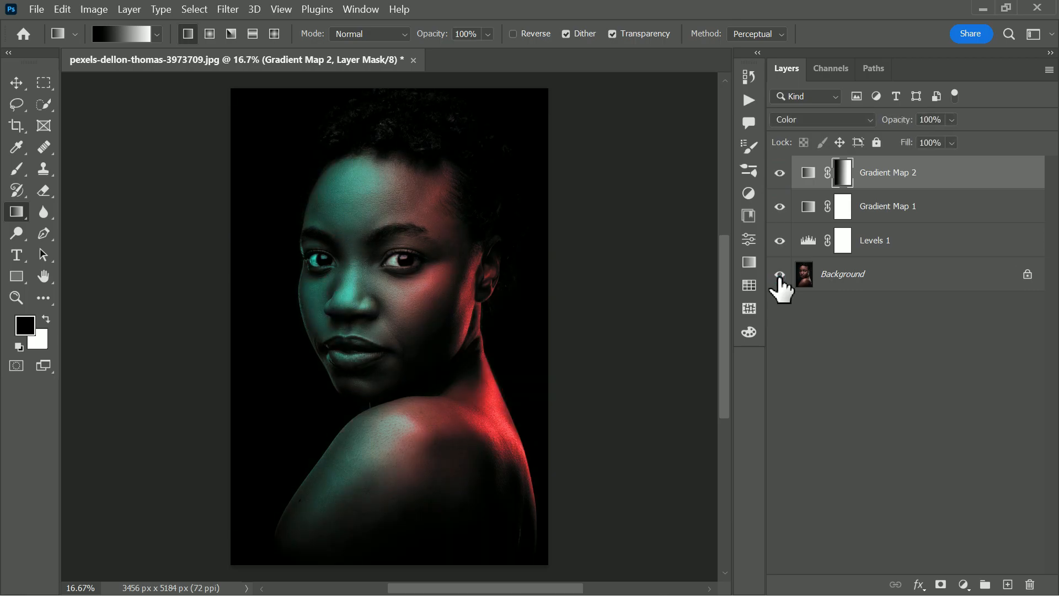
{"action": "left_click", "coordinate": [779, 274]}
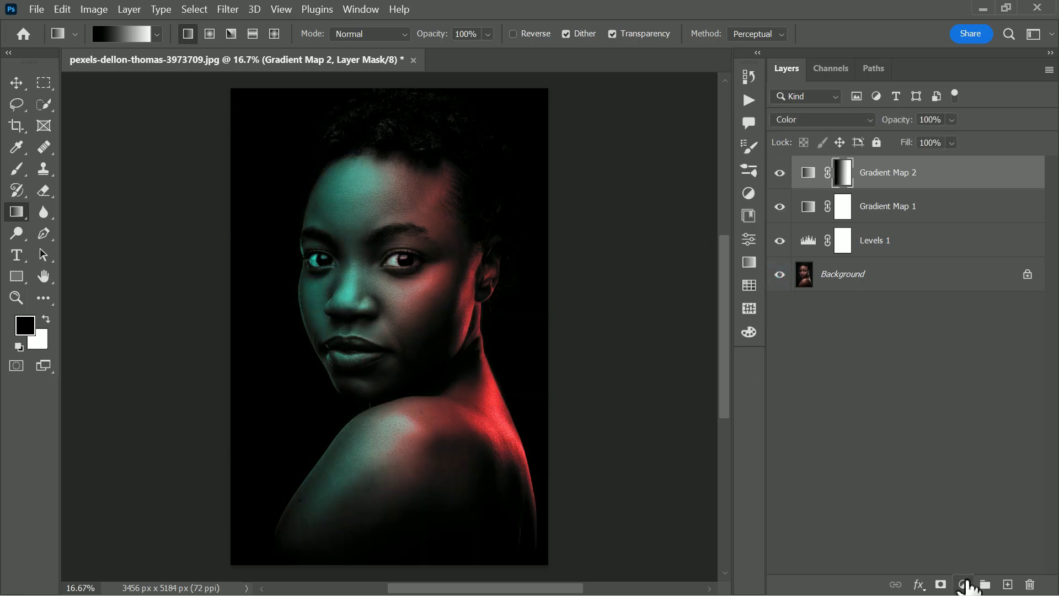
{"action": "mouse_move", "coordinate": [749, 239]}
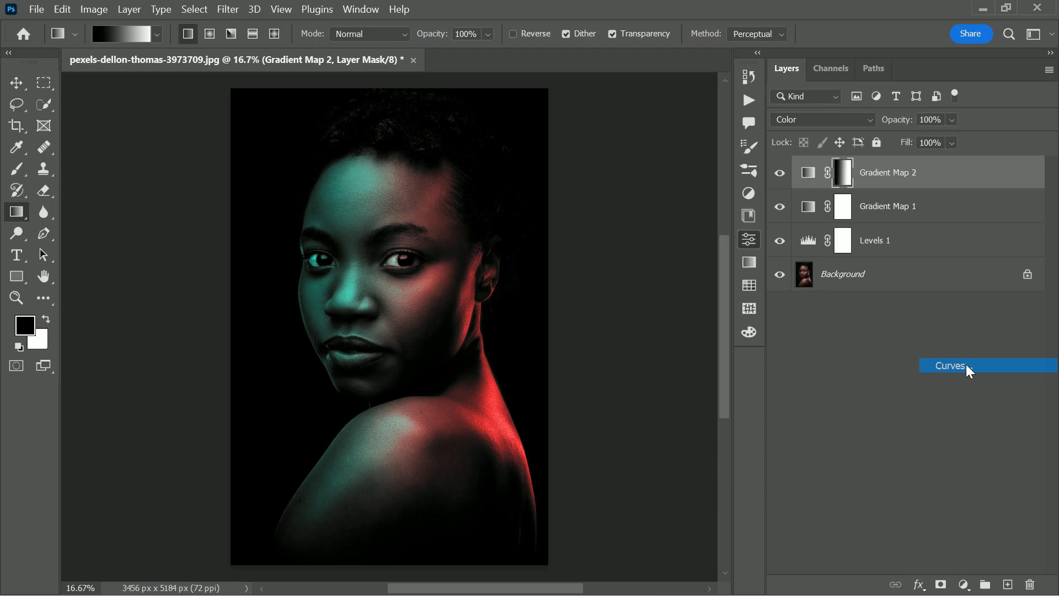
Add Curves 1 that raises the black point and bends the lower midtones for a matte fade.
{"action": "left_click", "coordinate": [949, 365]}
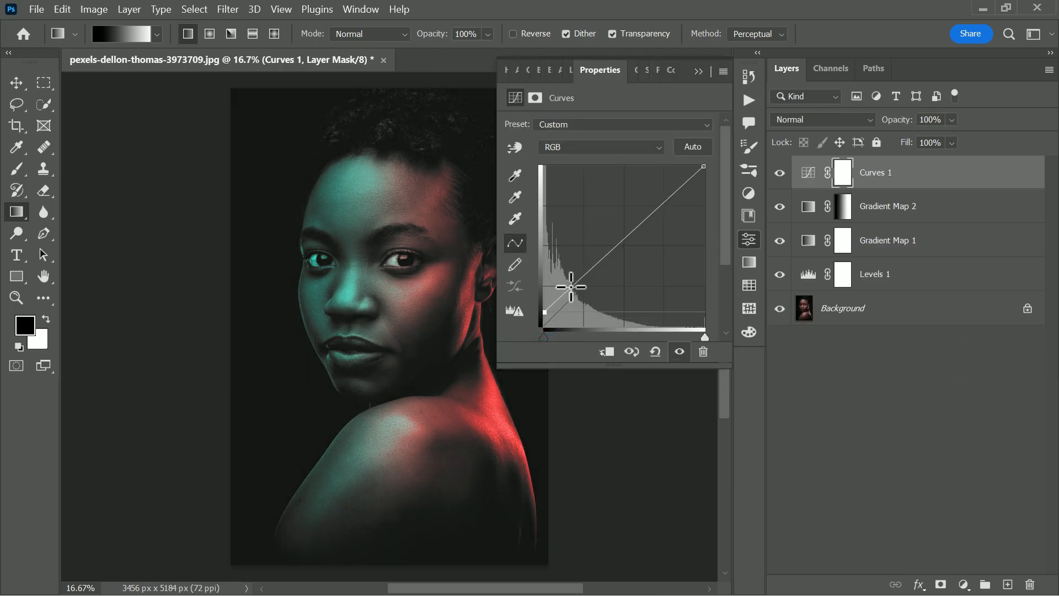
{"action": "left_click_drag", "start_coordinate": [571, 285], "coordinate": [571, 292]}
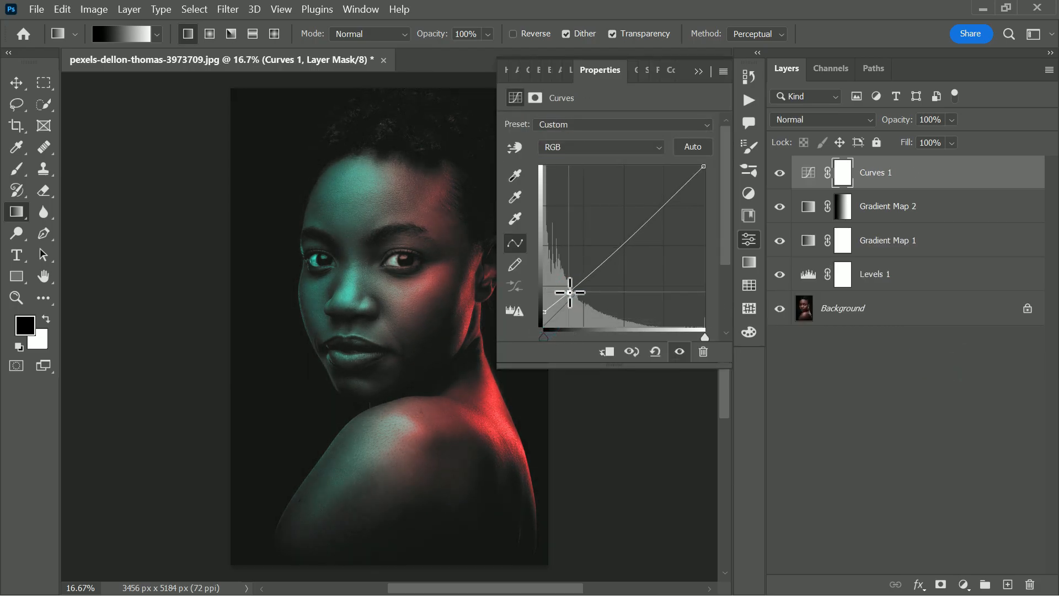
{"action": "left_click_drag", "start_coordinate": [569, 291], "coordinate": [569, 305]}
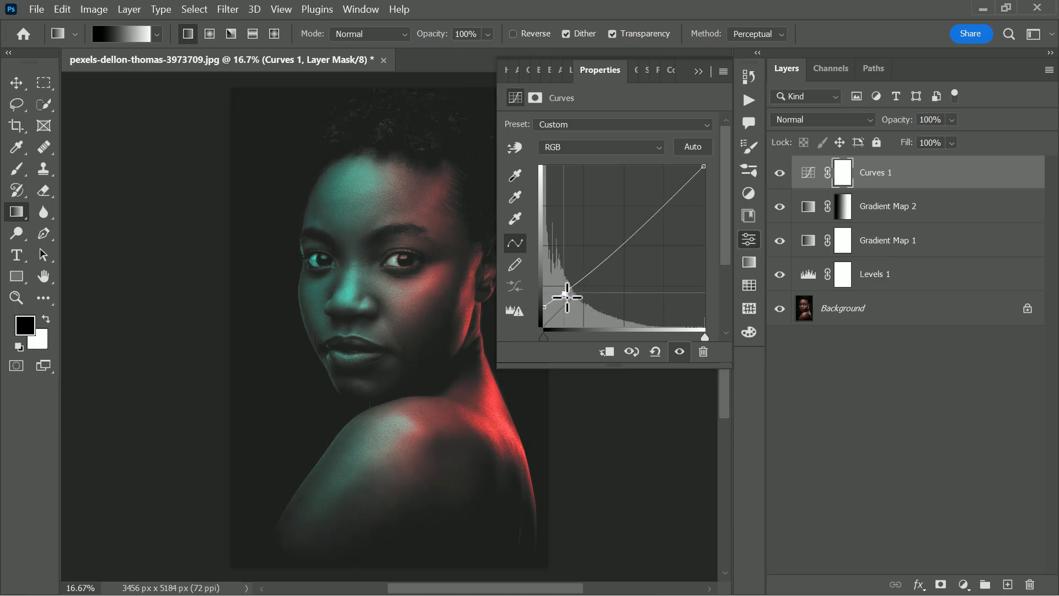
{"action": "left_click_drag", "start_coordinate": [568, 297], "coordinate": [560, 289]}
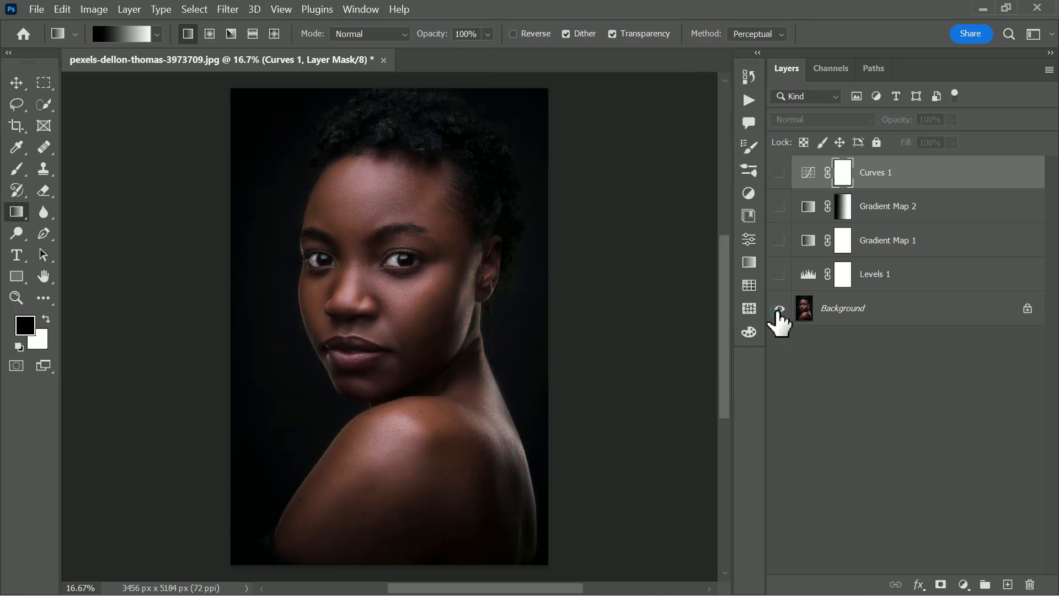
{"action": "left_click", "coordinate": [778, 308]}
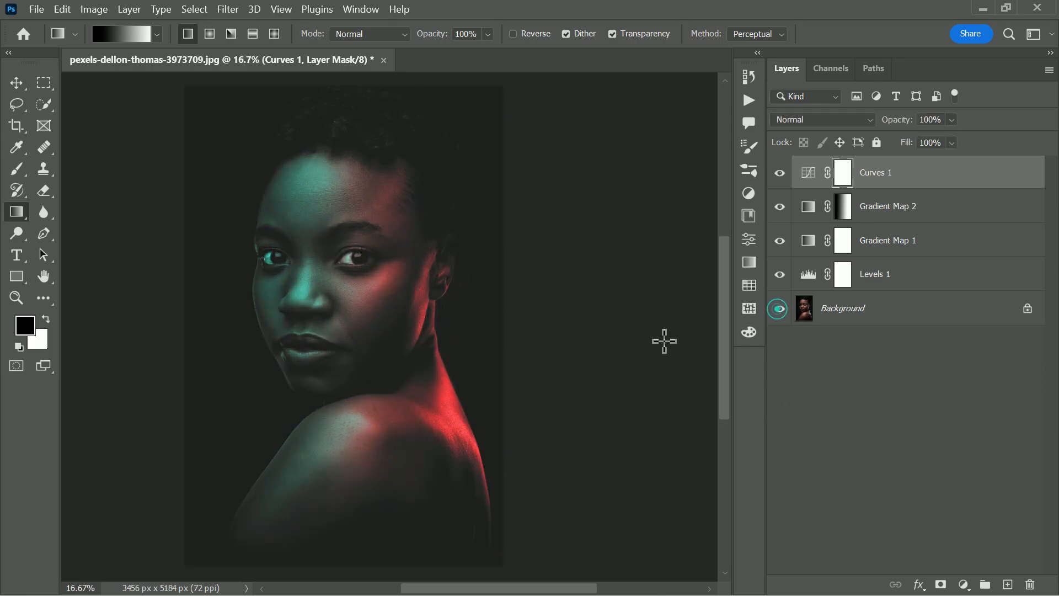
Create a new top layer named 'noise' and fill it with 50% gray.
{"action": "left_click", "coordinate": [1006, 584]}
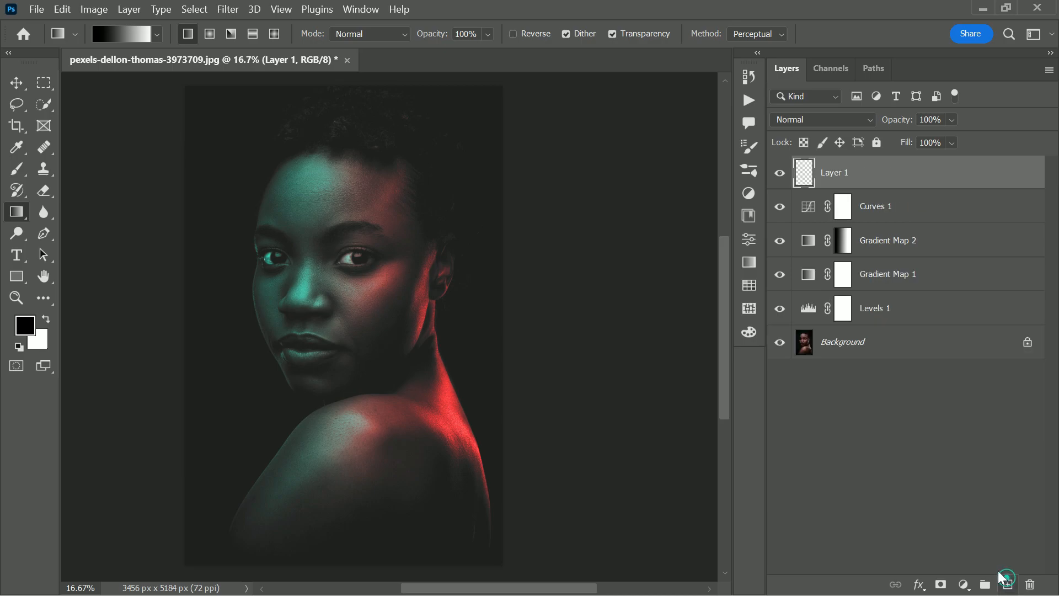
{"action": "double_click", "coordinate": [836, 173]}
{"action": "type", "text": "noise"}
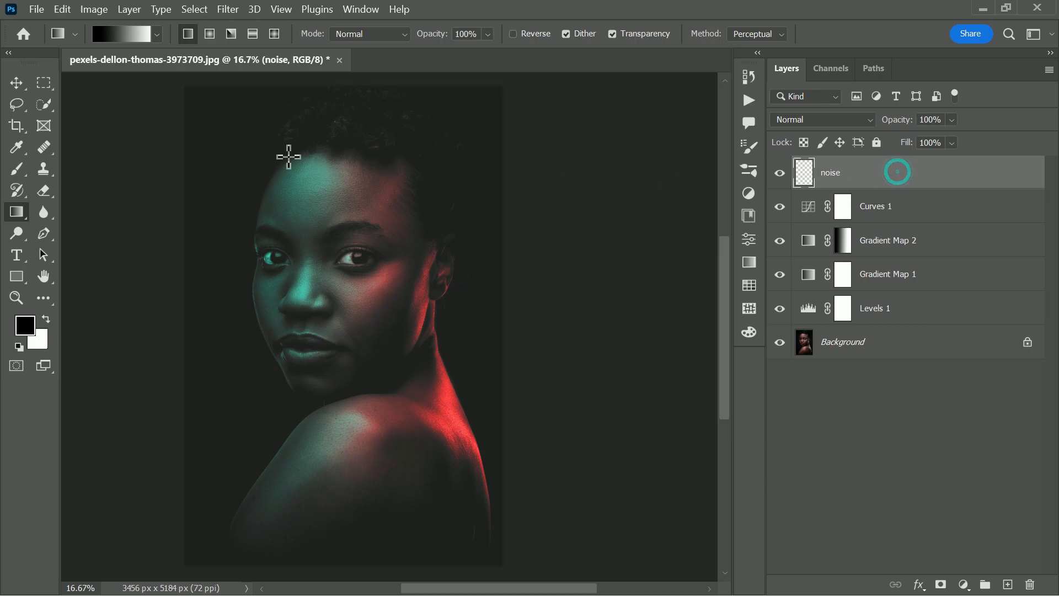
{"action": "left_click", "coordinate": [61, 8]}
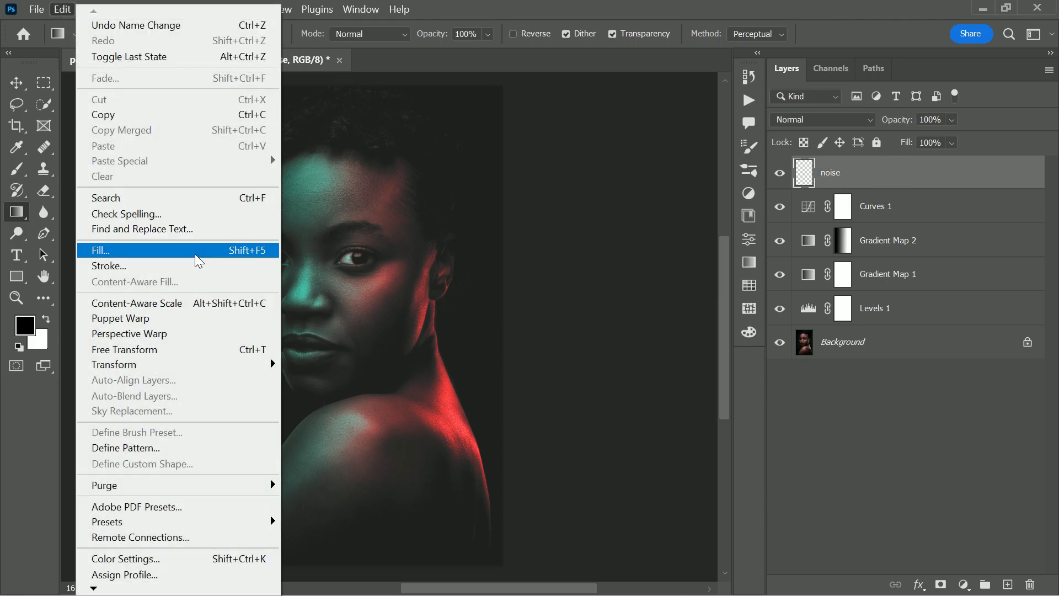
{"action": "left_click", "coordinate": [100, 250]}
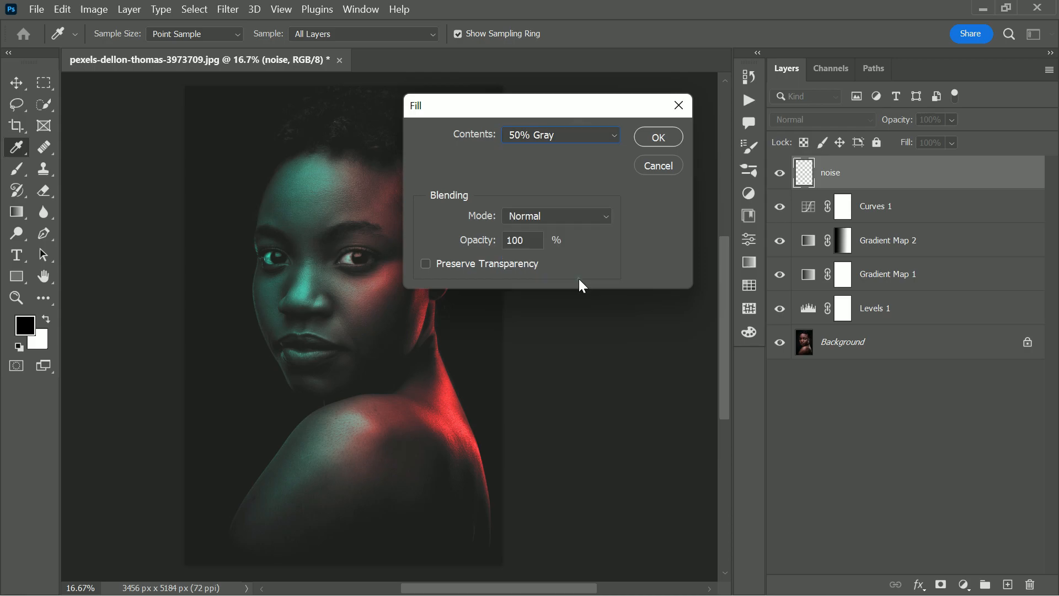
{"action": "left_click", "coordinate": [656, 136]}
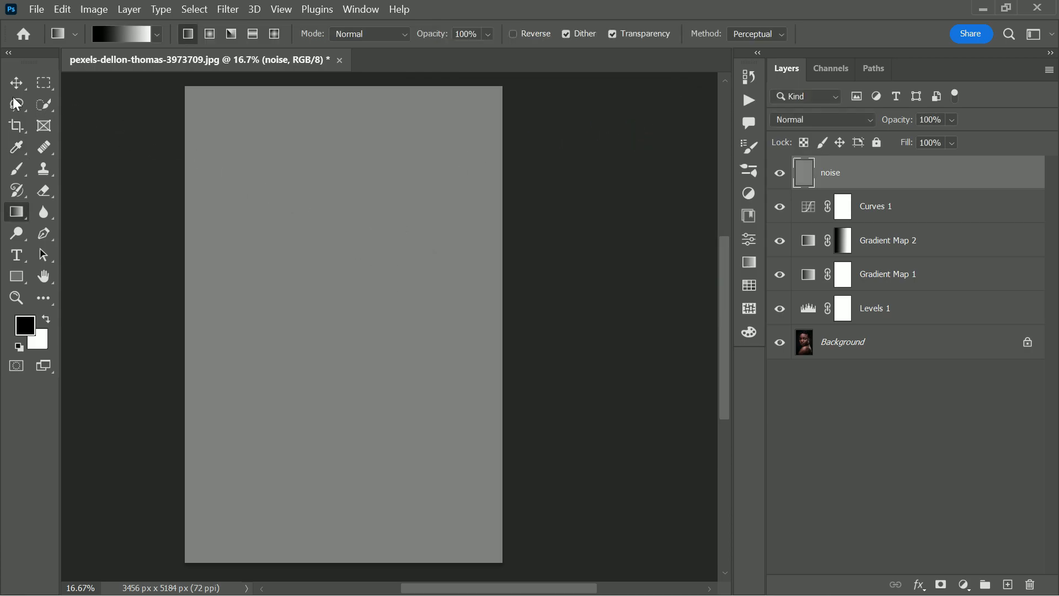
{"action": "left_click", "coordinate": [228, 9]}
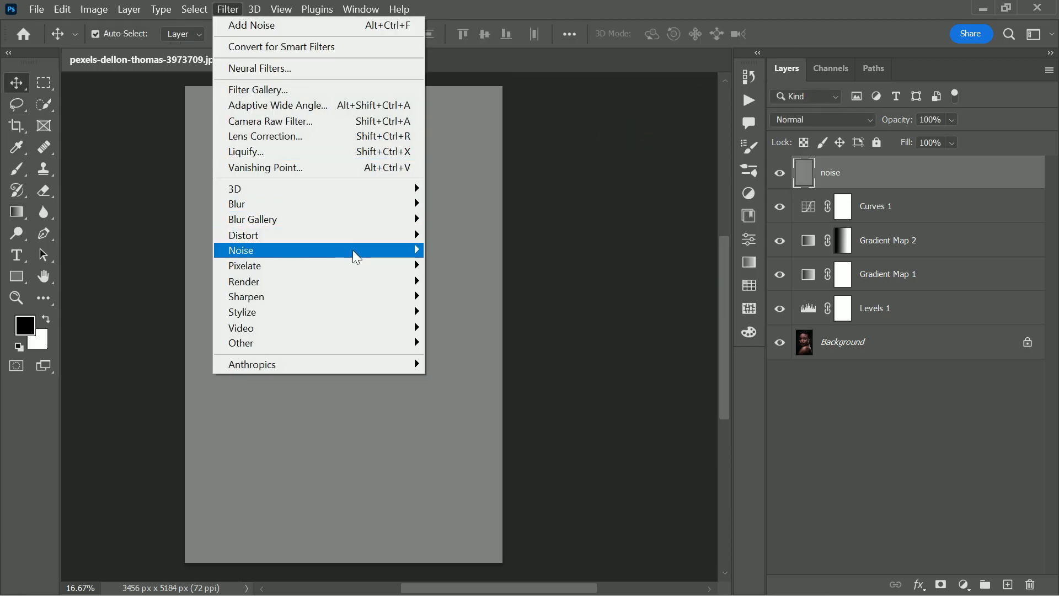
Apply Add Noise at 12.5%, Uniform and Monochromatic to the noise layer.
{"action": "left_click", "coordinate": [252, 25]}
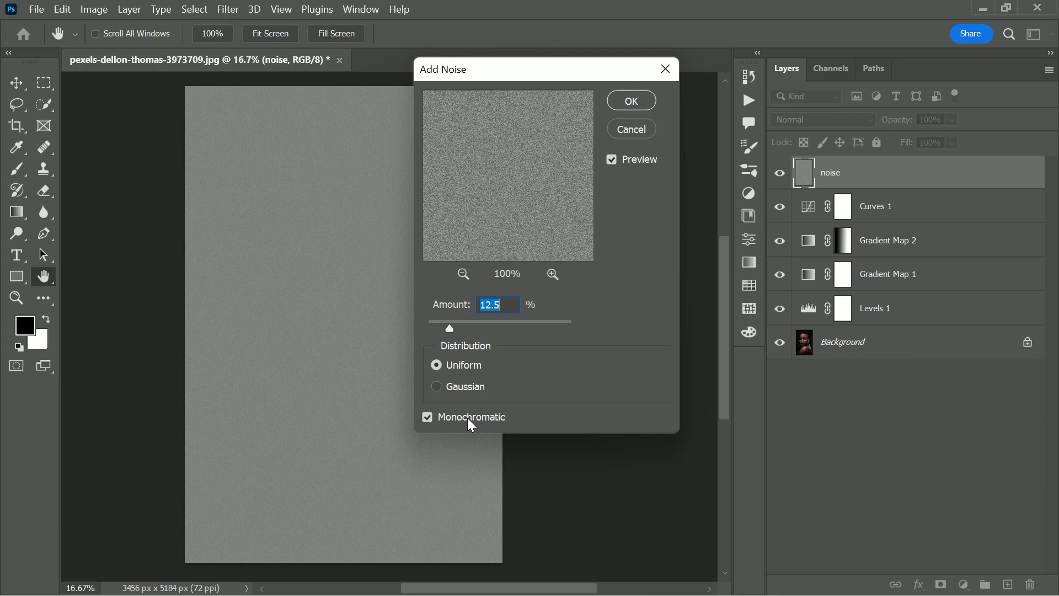
{"action": "left_click", "coordinate": [629, 100]}
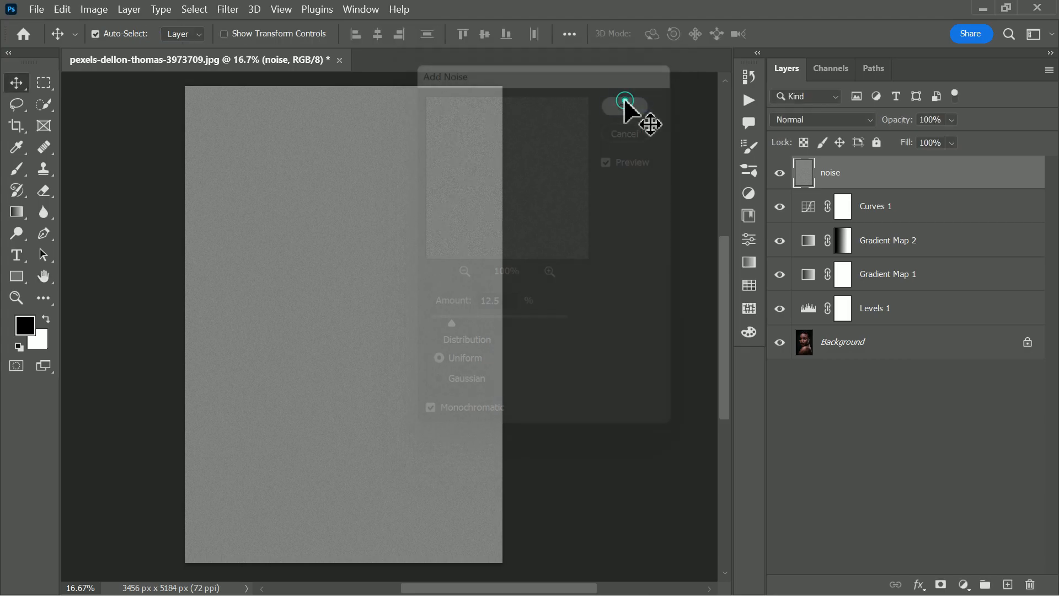
{"action": "left_click", "coordinate": [822, 120]}
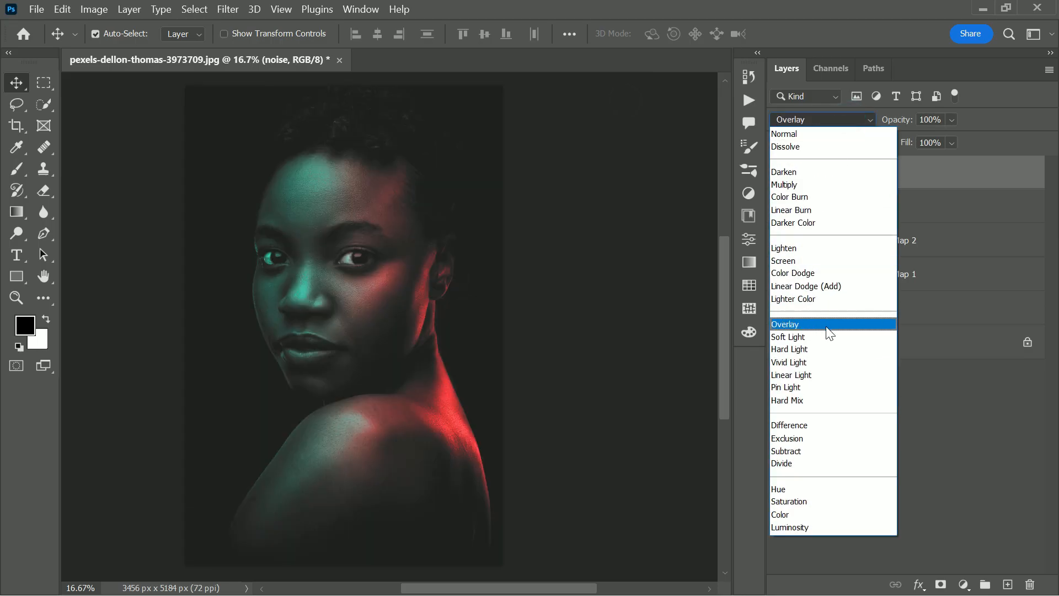
Set the noise layer's blend mode to Overlay.
{"action": "left_click", "coordinate": [785, 133]}
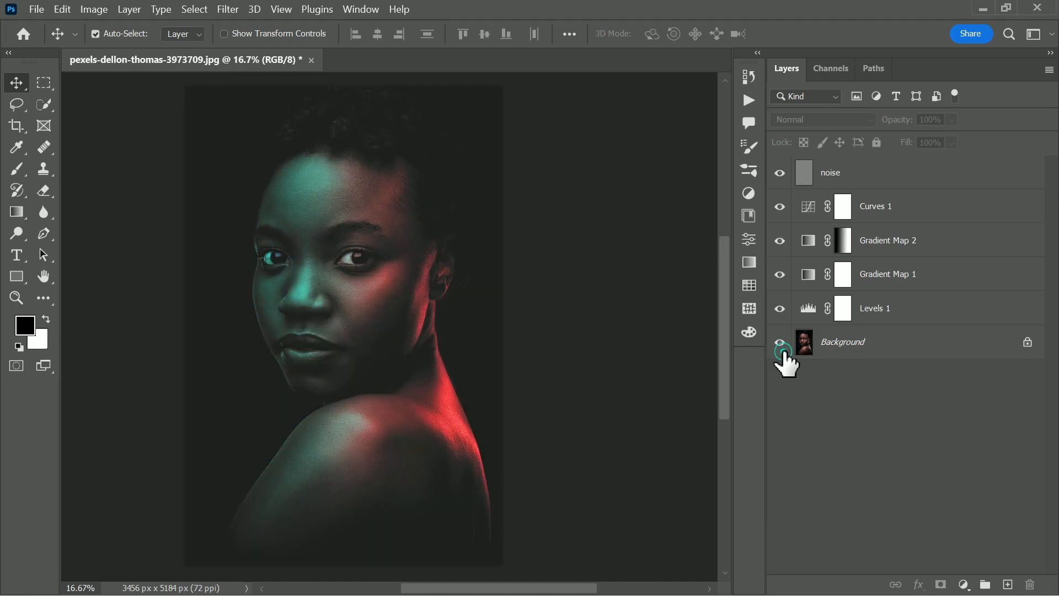
{"action": "left_click", "coordinate": [779, 342]}
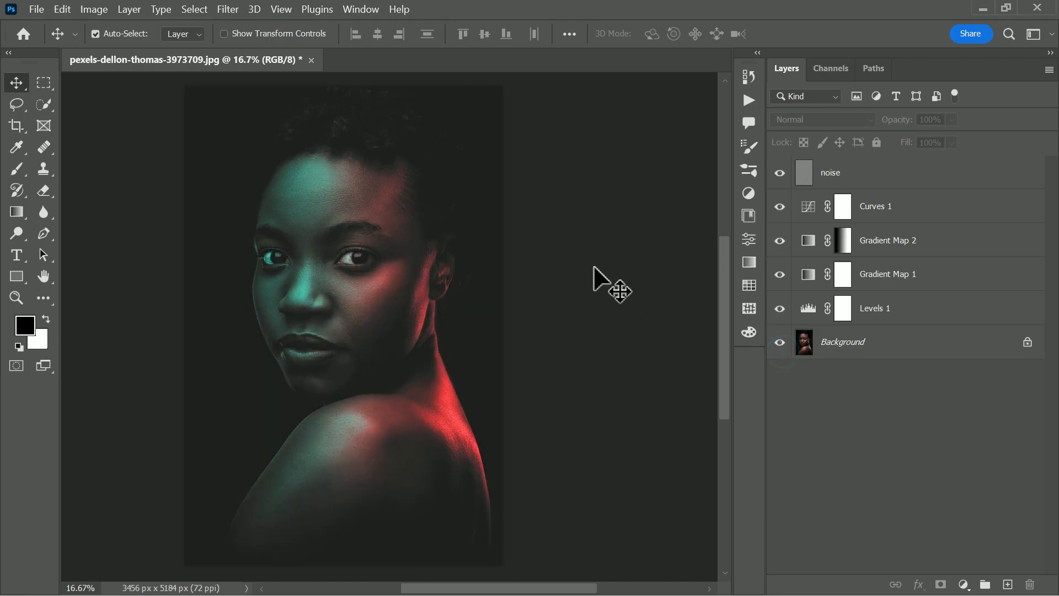